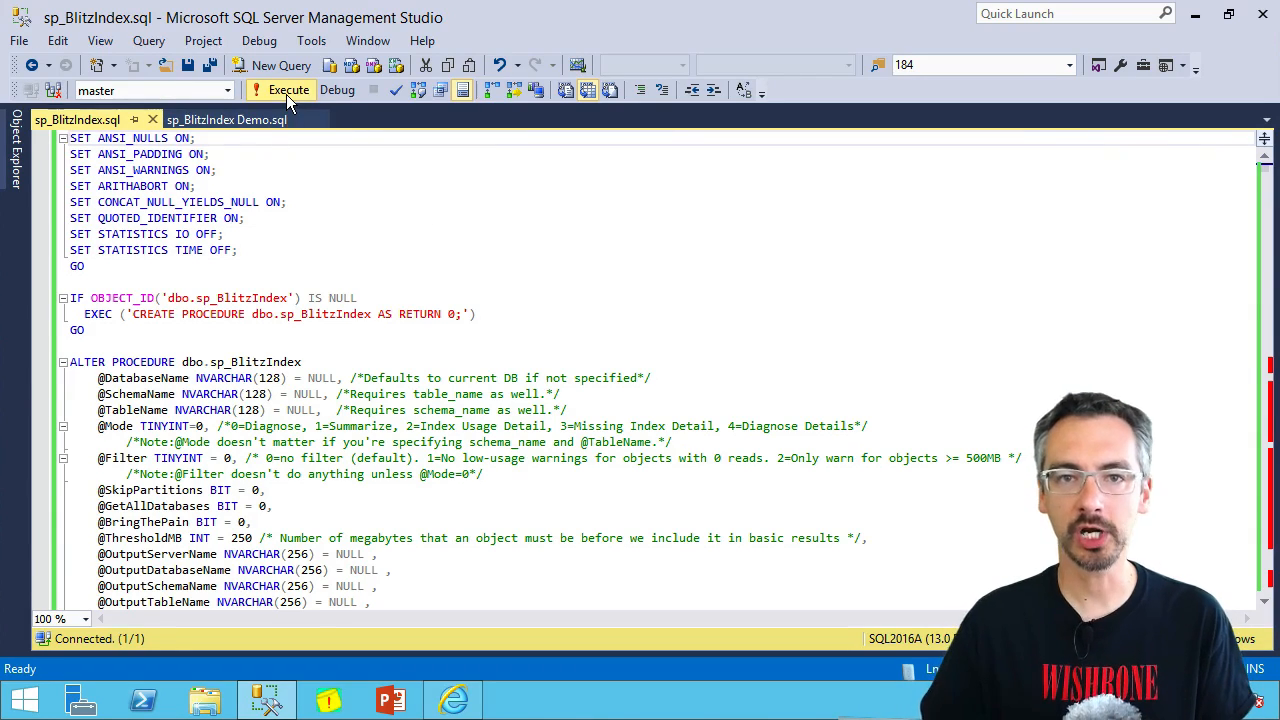
Install the sp_BlitzIndex procedure in master and bring up the Demo script.
{"action": "left_click", "coordinate": [288, 90]}
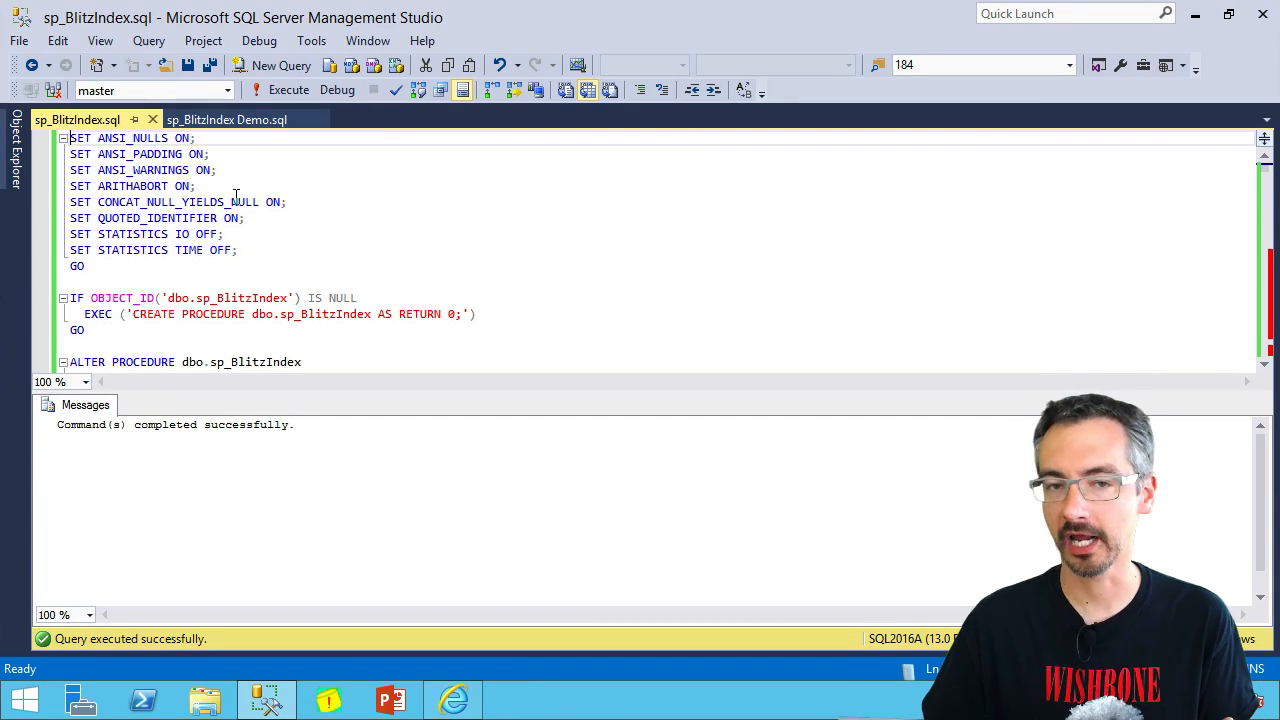
{"action": "left_click", "coordinate": [226, 119]}
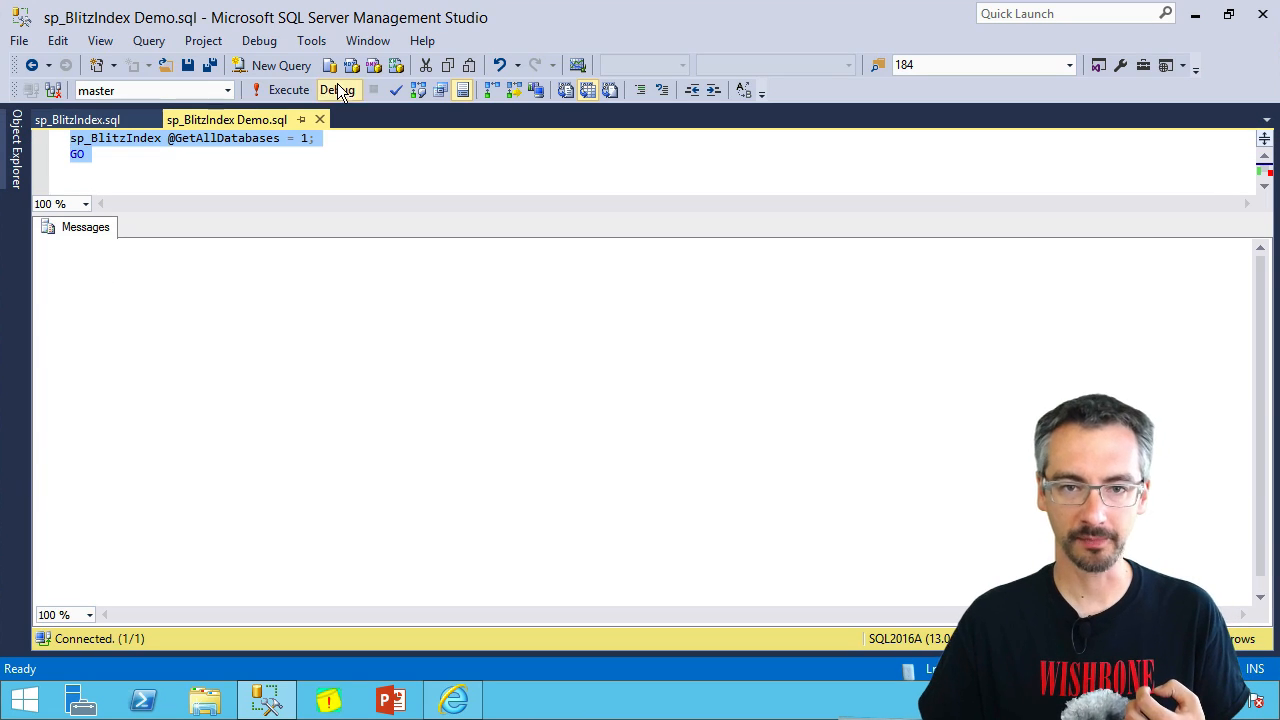
{"action": "left_click", "coordinate": [288, 89]}
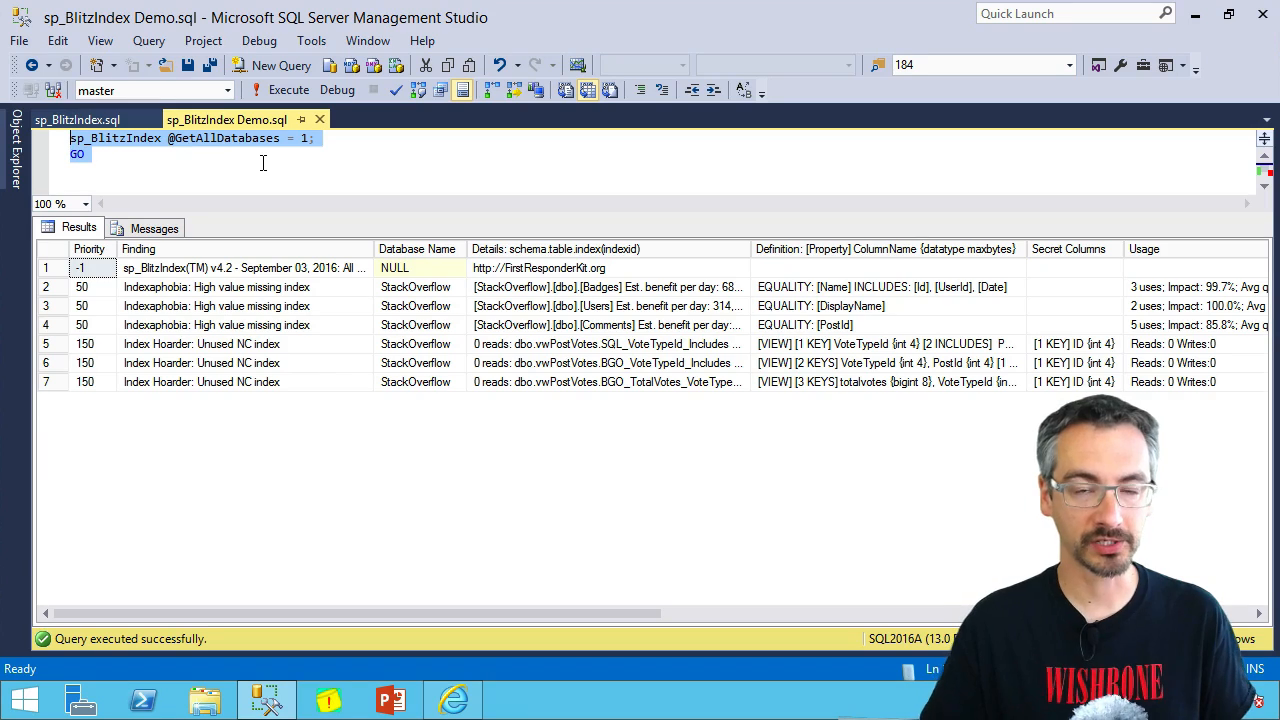
{"action": "type", "text": ", @BringThePain = 1"}
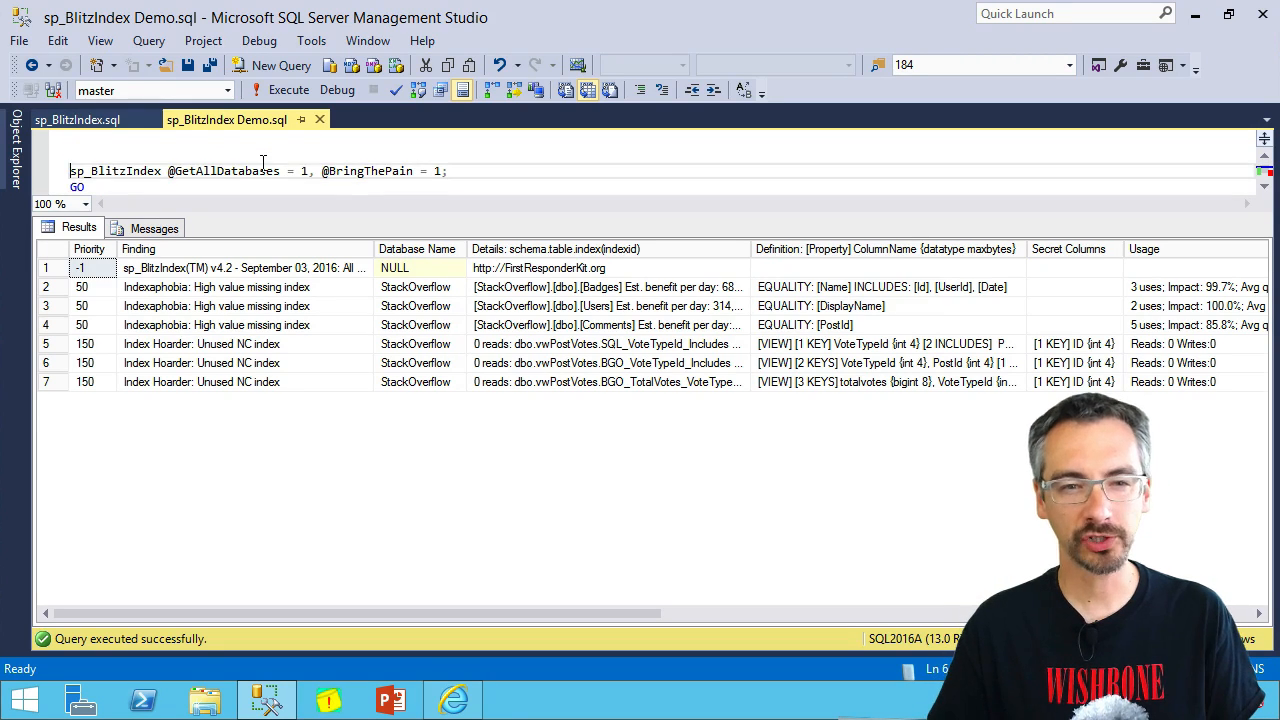
{"action": "left_click_drag", "start_coordinate": [70, 155], "coordinate": [448, 171]}
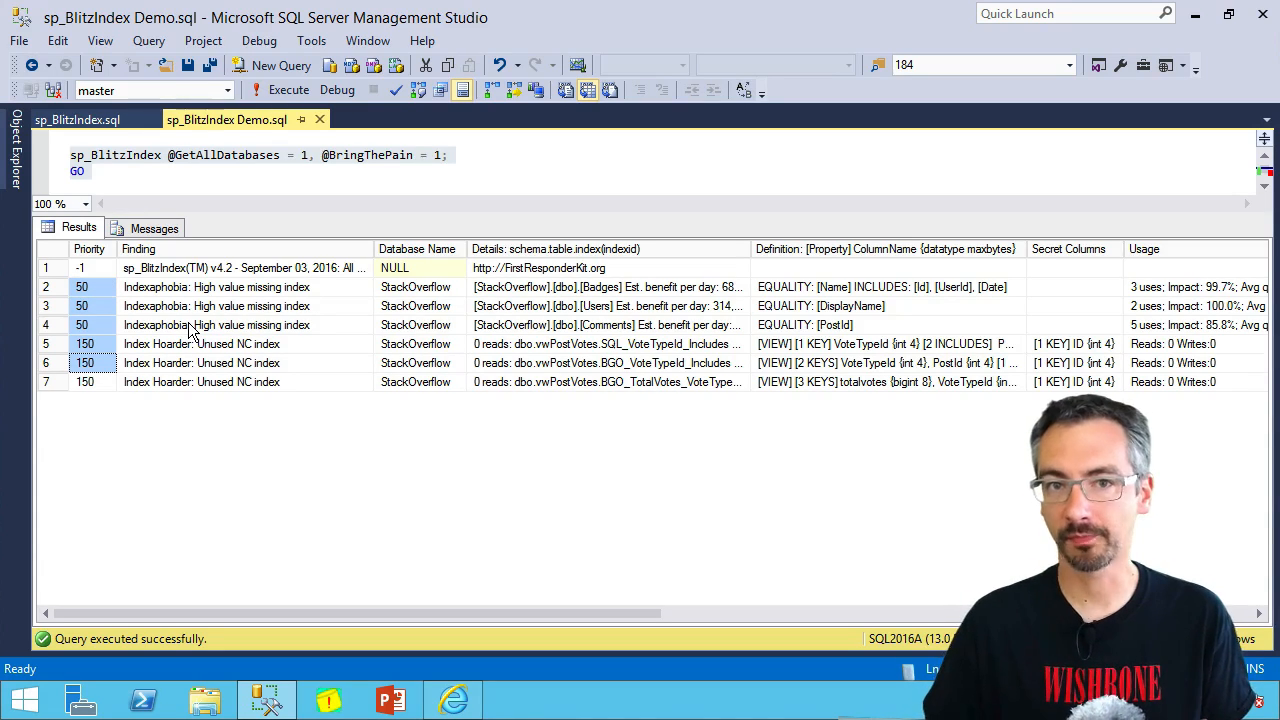
{"action": "mouse_move", "coordinate": [222, 325]}
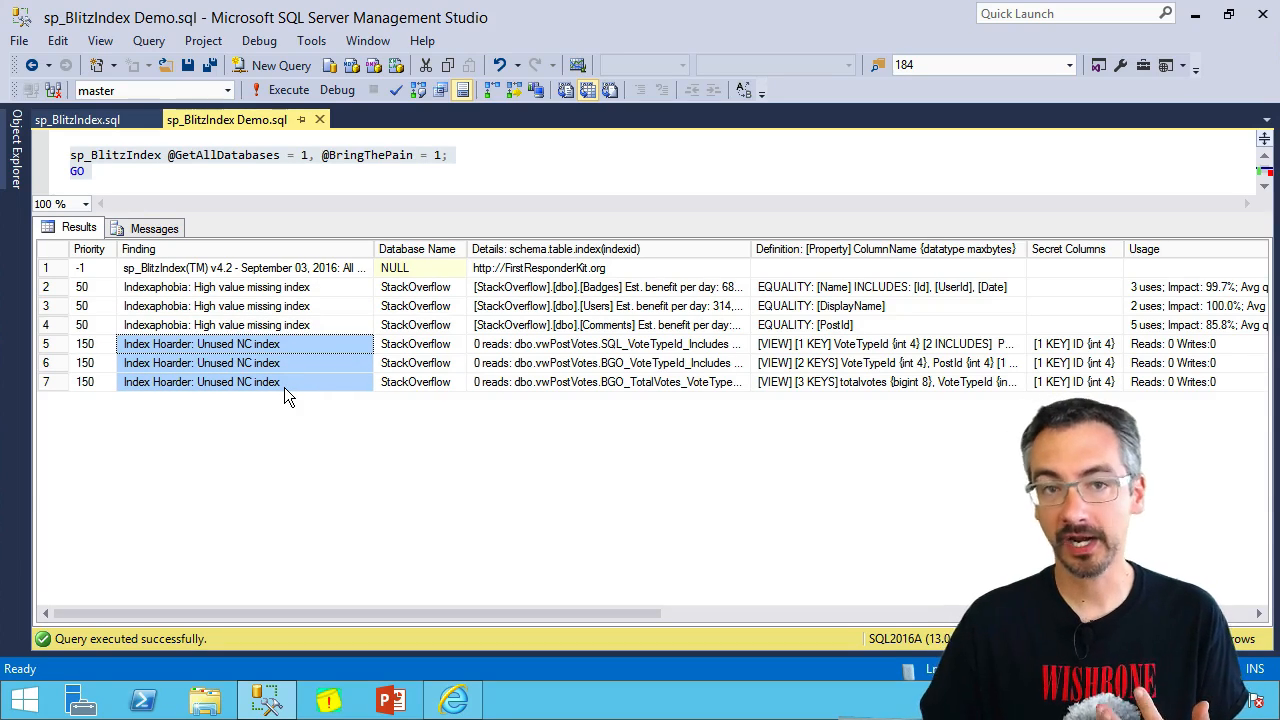
{"action": "mouse_move", "coordinate": [440, 543]}
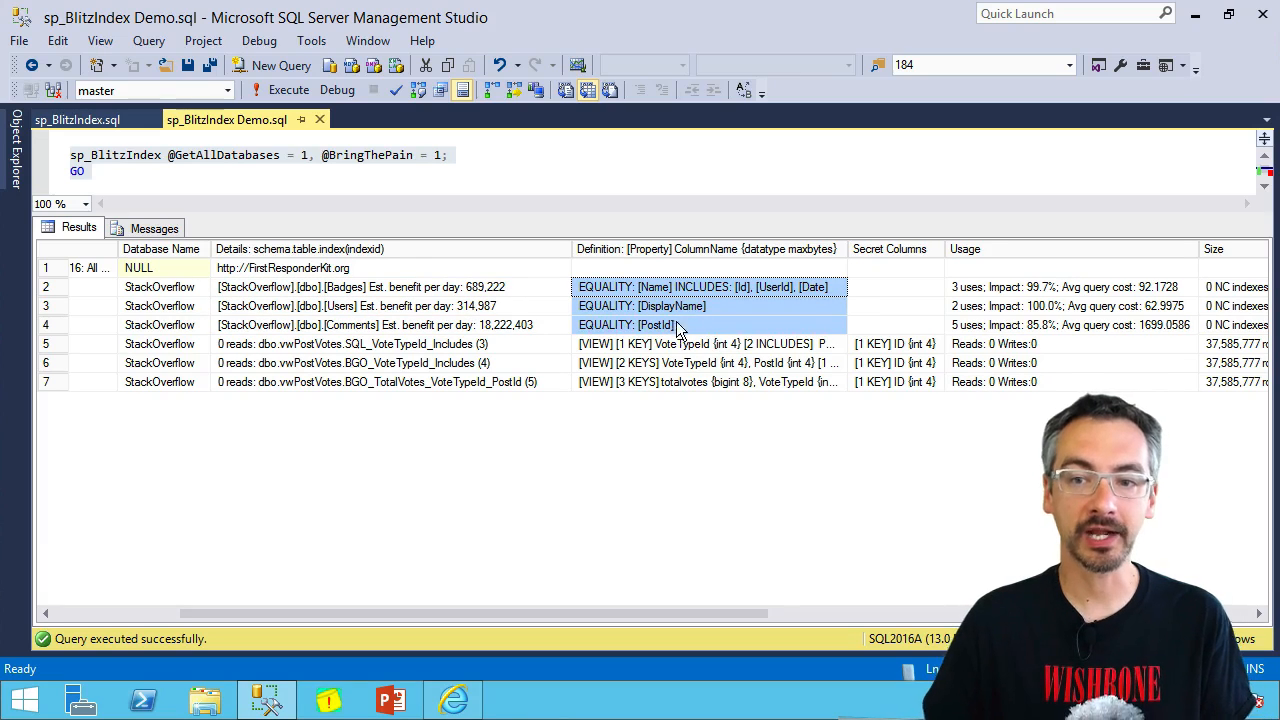
{"action": "mouse_move", "coordinate": [700, 317]}
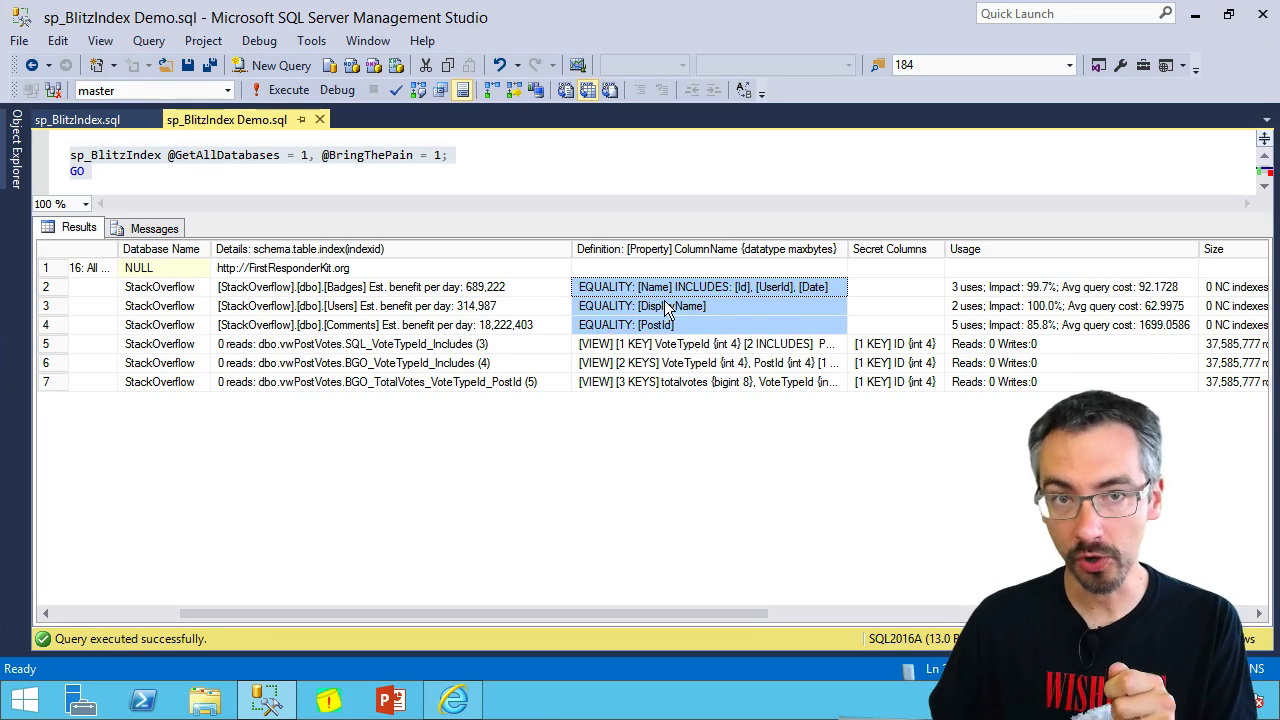
{"action": "mouse_move", "coordinate": [750, 292]}
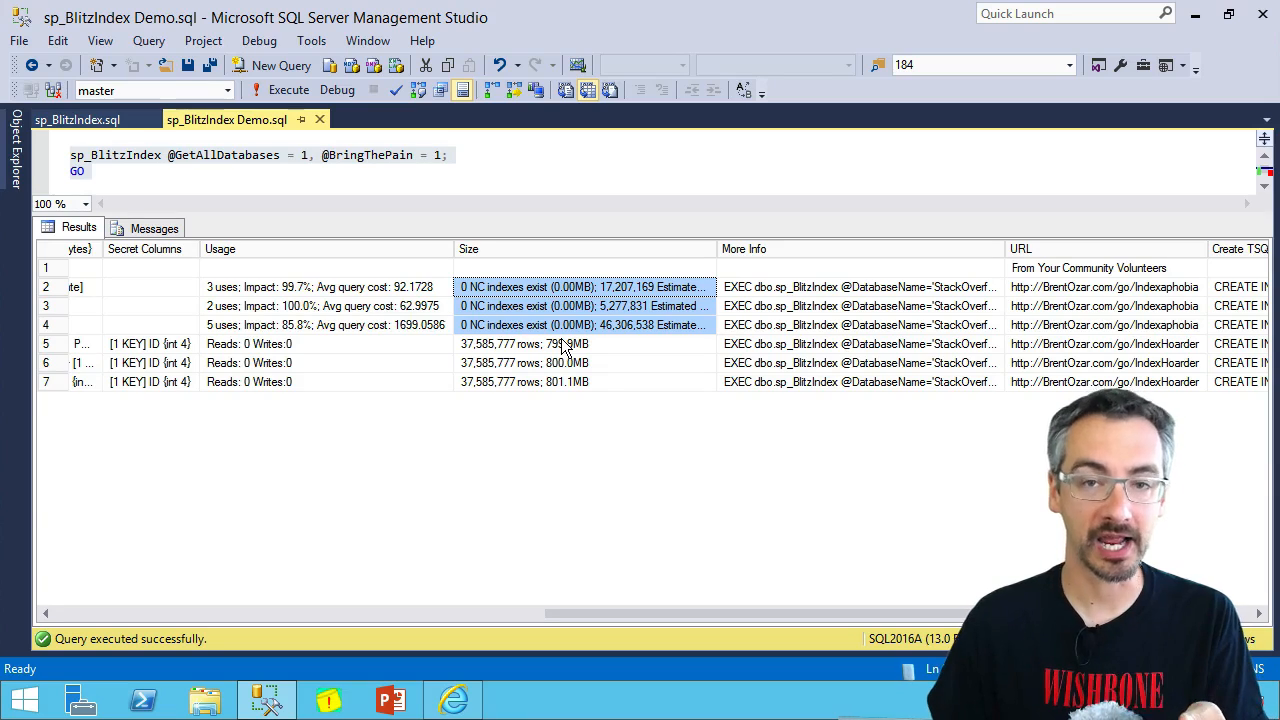
Open a blank SQLQuery8 query window.
{"action": "left_click", "coordinate": [583, 324]}
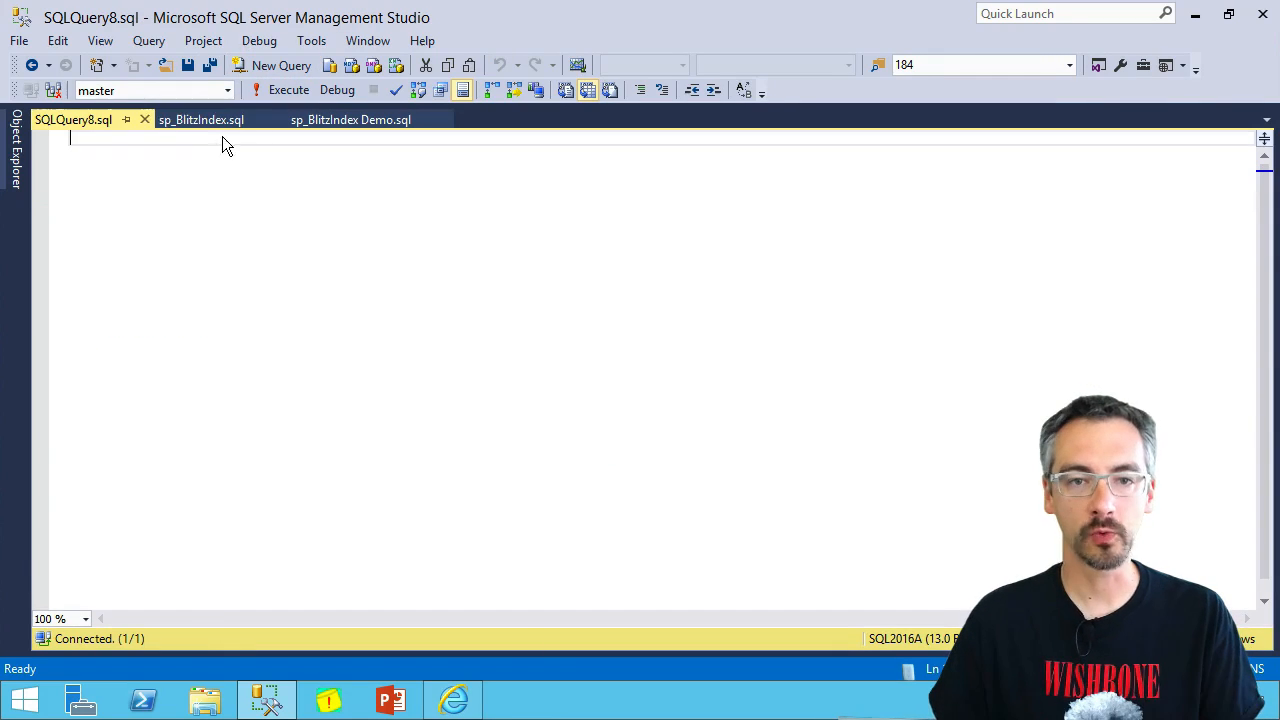
Execute sp_BlitzIndex for the StackOverflow dbo.Comments table.
{"action": "type", "text": "EXEC dbo.sp_BlitzIndex @DatabaseName='StackOverflow', @SchemaName='dbo', @TableName='Comments';"}
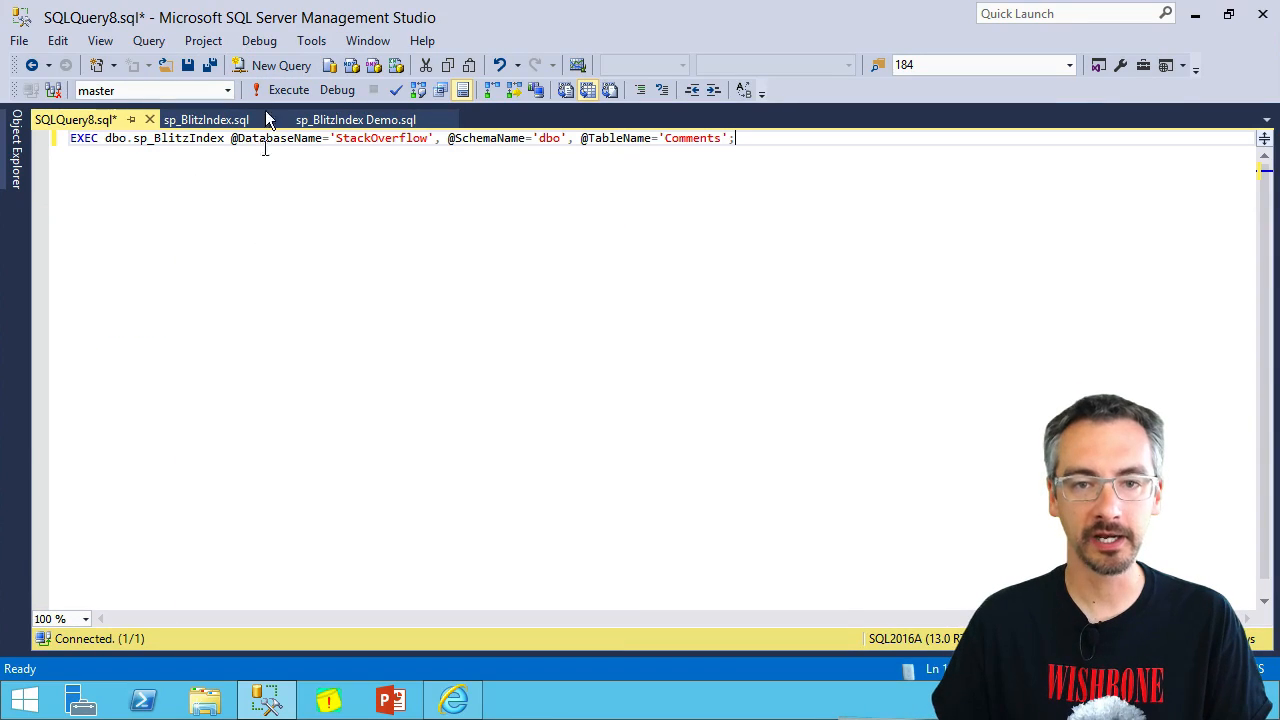
{"action": "left_click", "coordinate": [288, 89]}
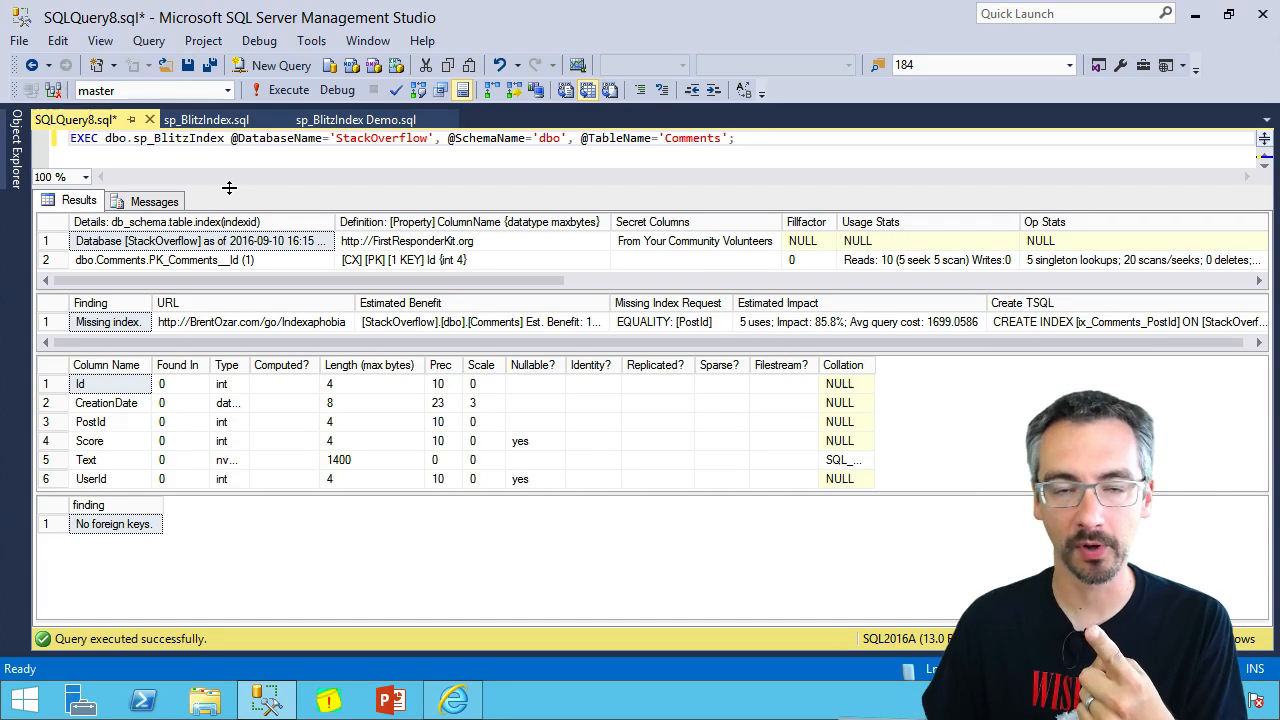
{"action": "left_click", "coordinate": [165, 260]}
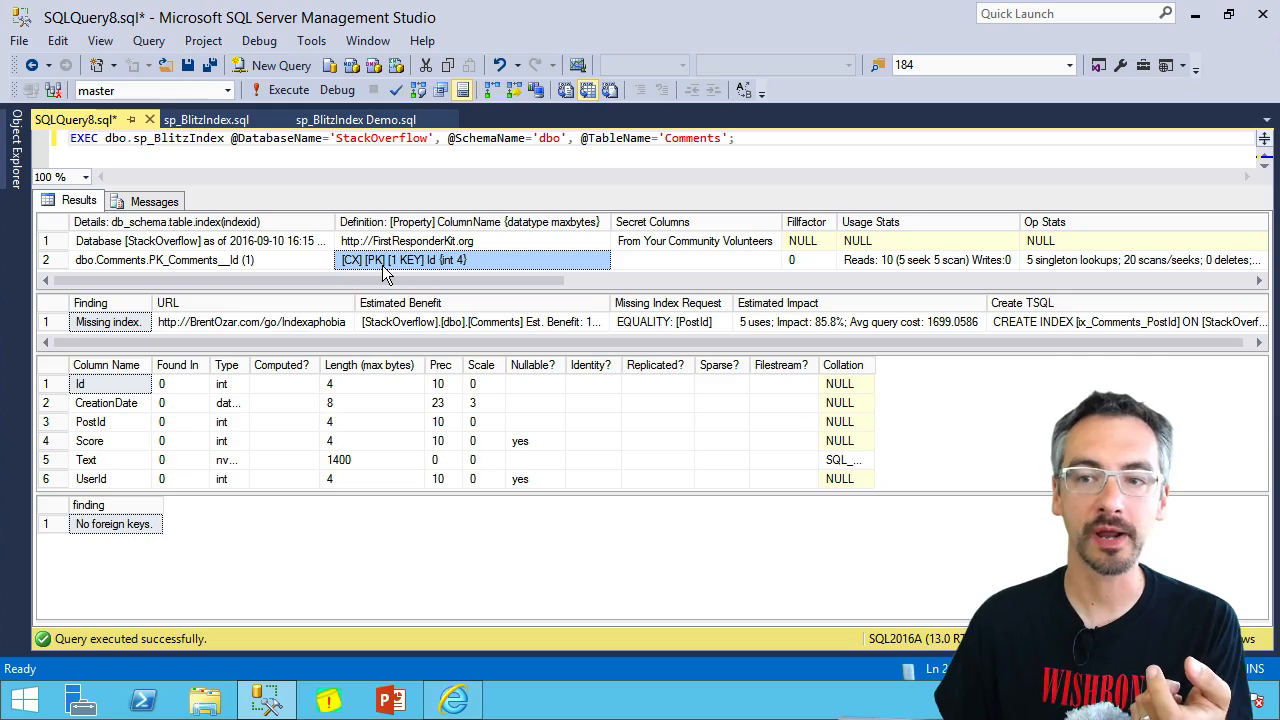
{"action": "left_click", "coordinate": [791, 260]}
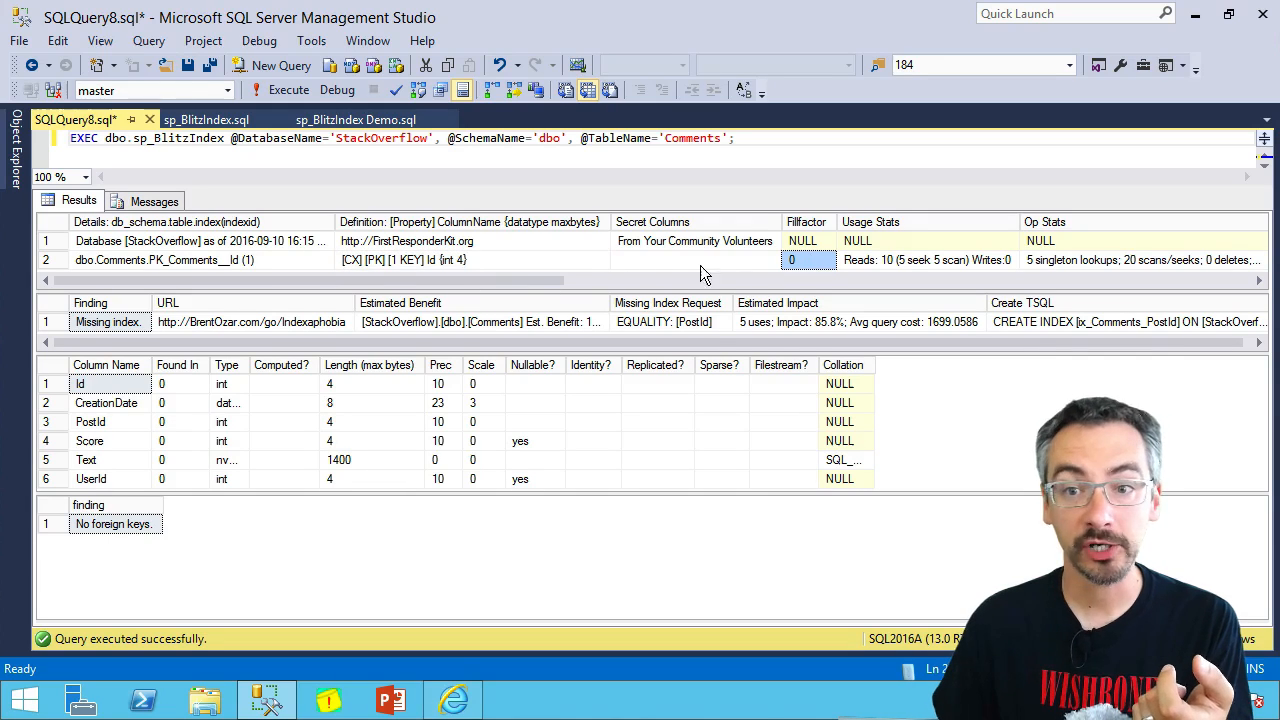
{"action": "scroll", "scroll_direction": "right", "scroll_amount": 3}
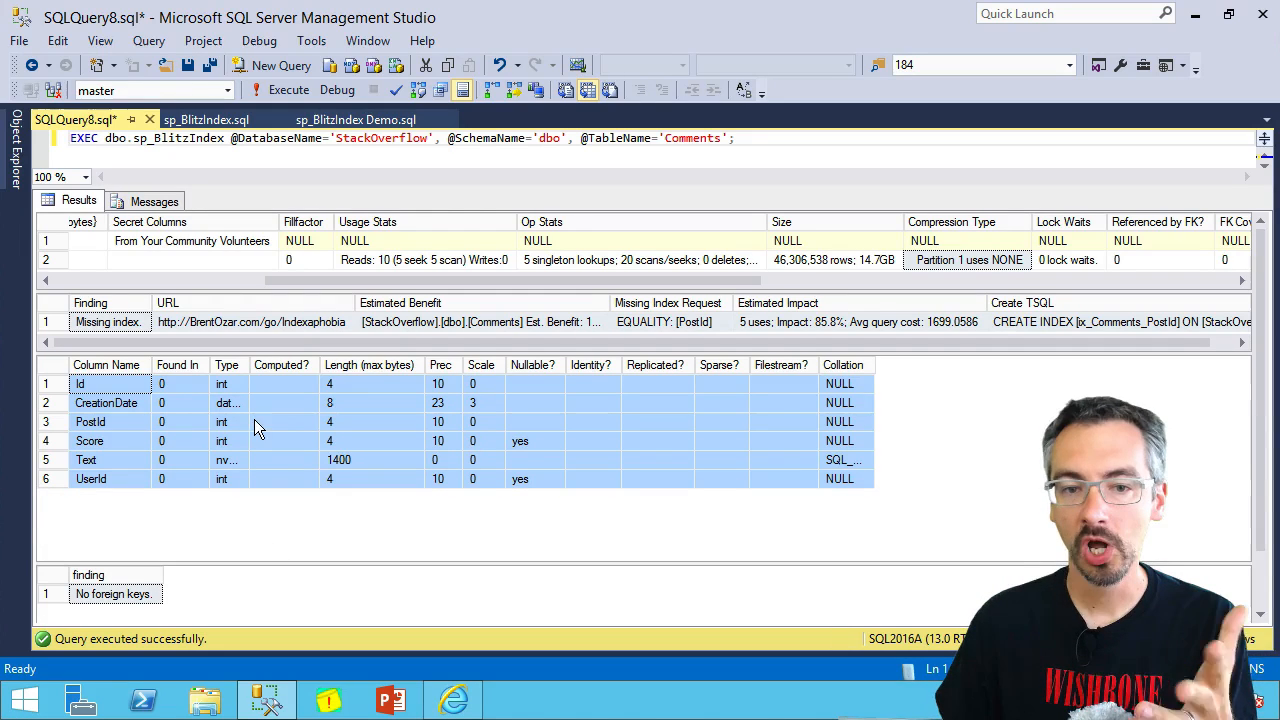
{"action": "mouse_move", "coordinate": [322, 432]}
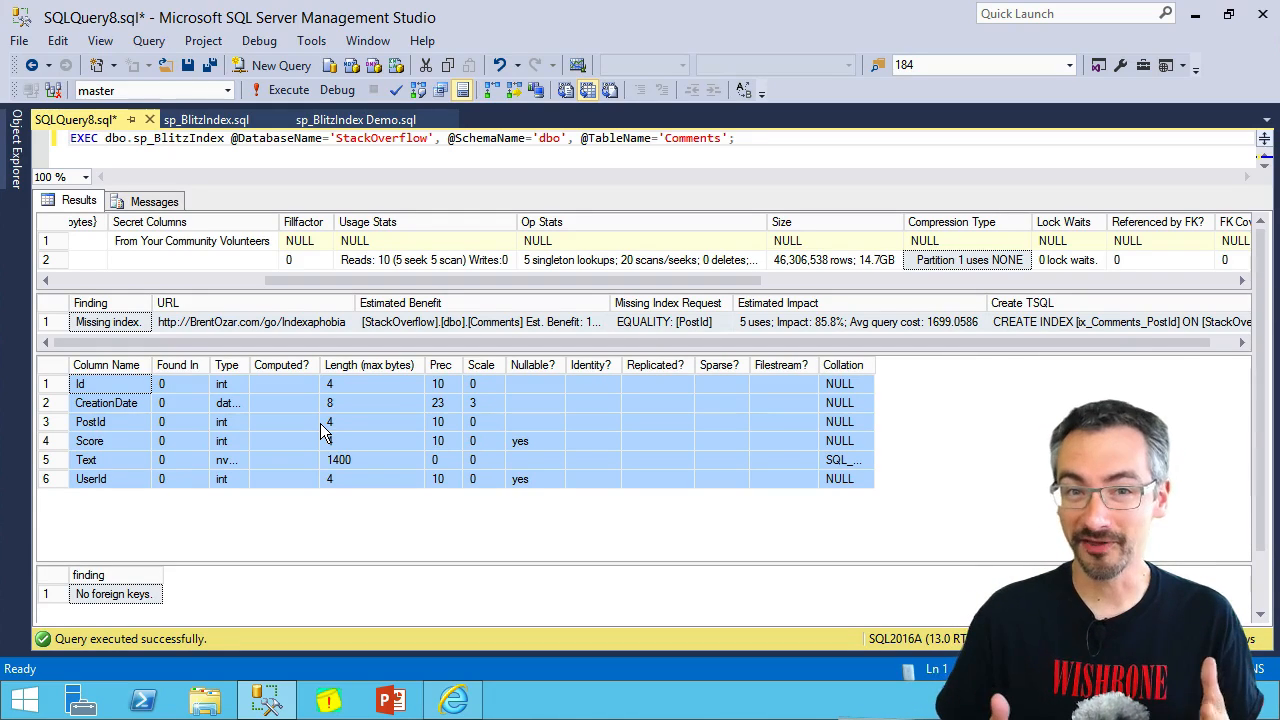
{"action": "mouse_move", "coordinate": [325, 278]}
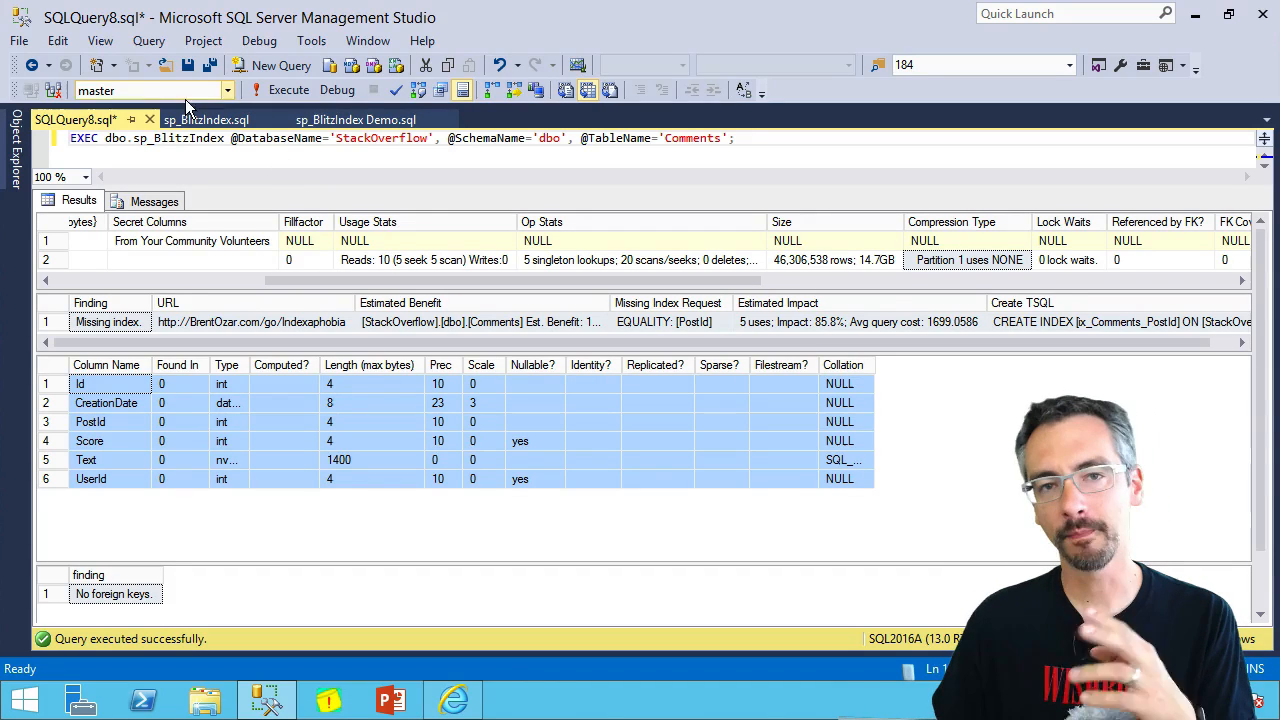
{"action": "left_click", "coordinate": [355, 119]}
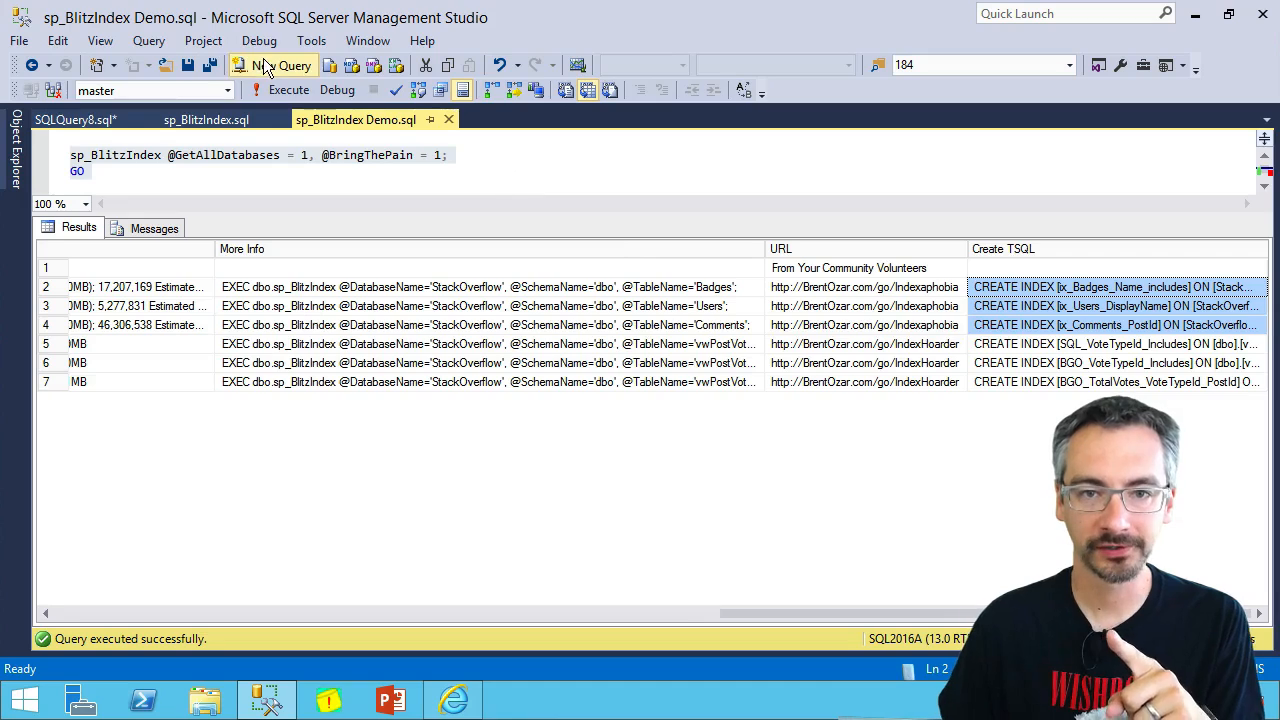
Open a new query window for the Badges, Users and Comments CREATE INDEX statements.
{"action": "left_click", "coordinate": [272, 65]}
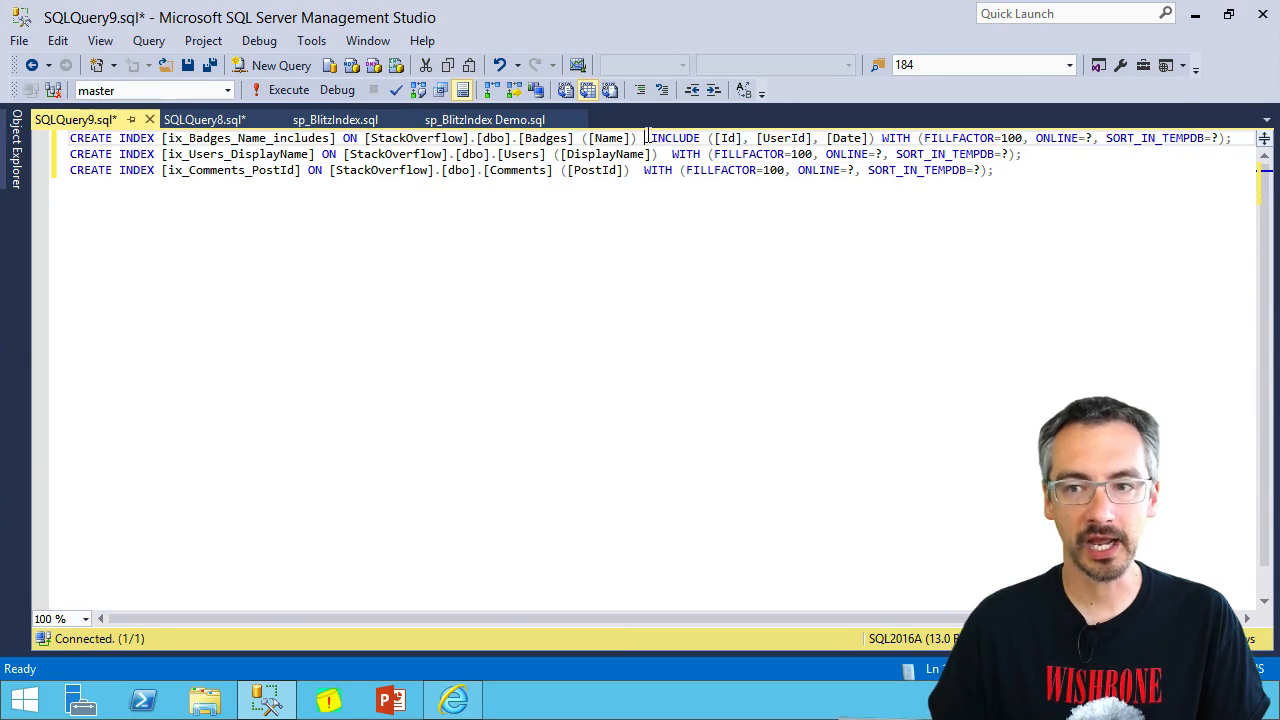
Set ONLINE=ON and SORT_IN_TEMPDB=OFF in the Comments CREATE INDEX statement.
{"action": "left_click_drag", "start_coordinate": [800, 169], "coordinate": [993, 169]}
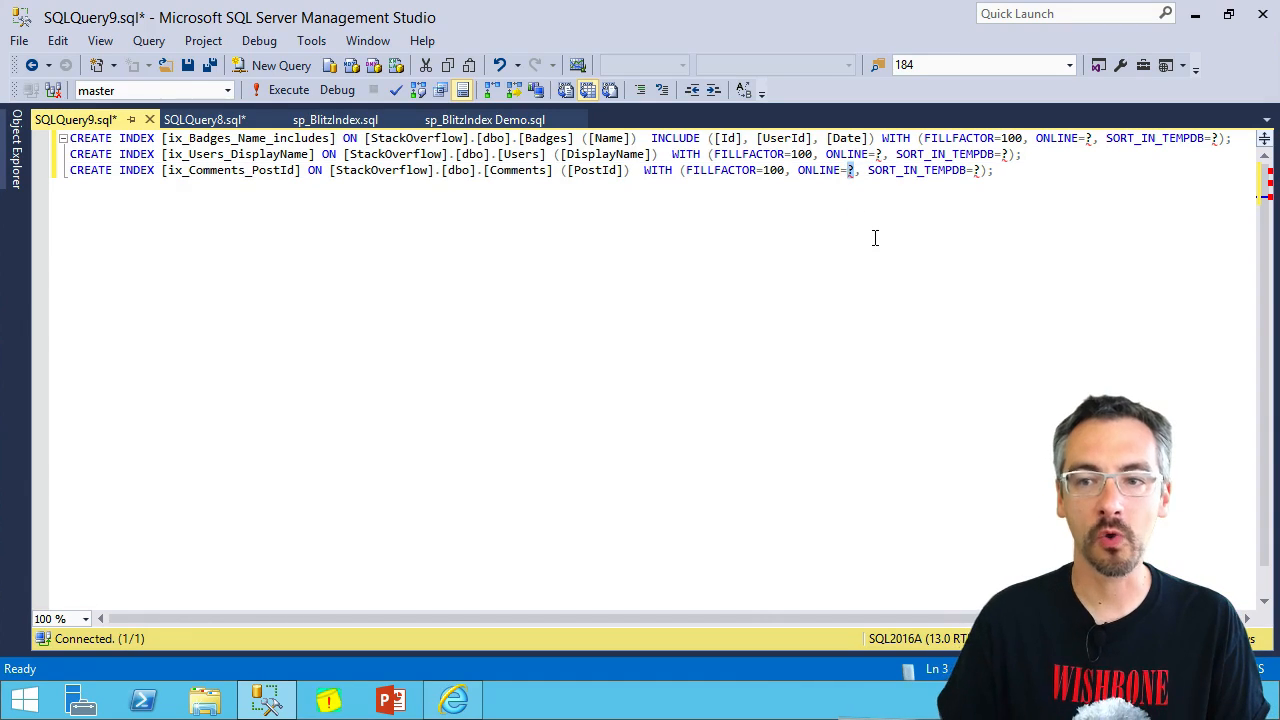
{"action": "type", "text": "ON"}
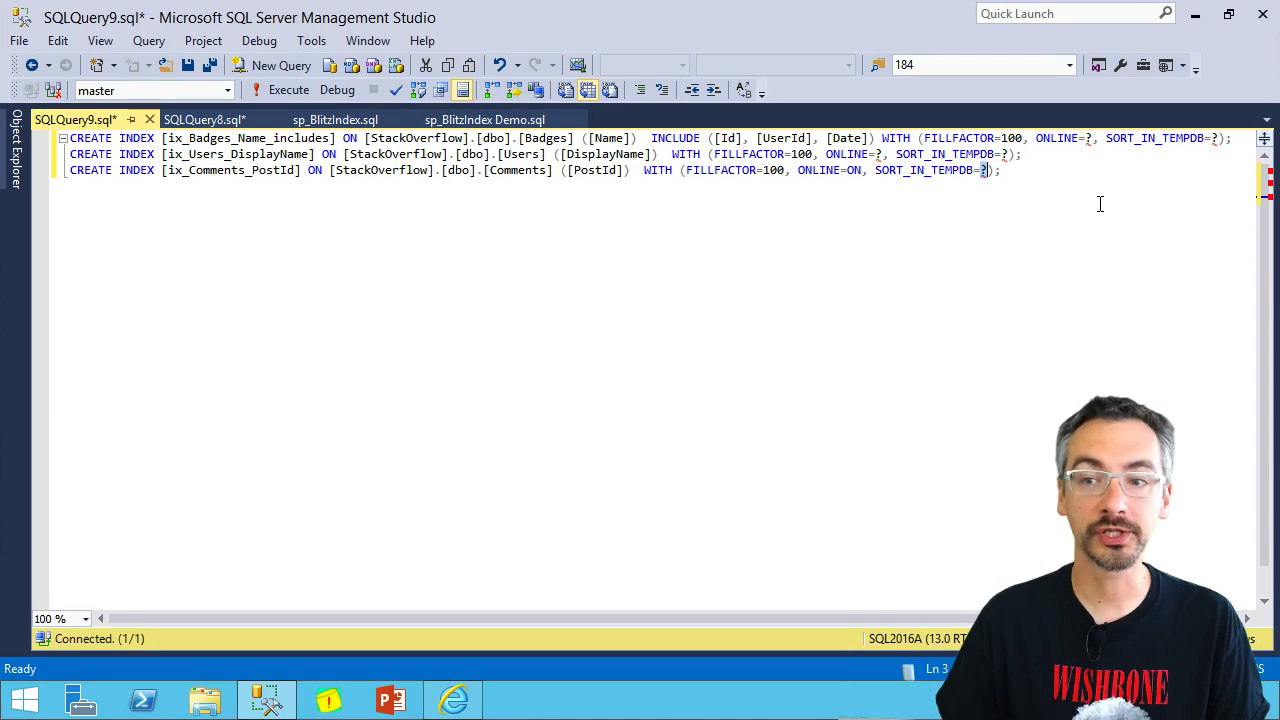
{"action": "type", "text": "OFF"}
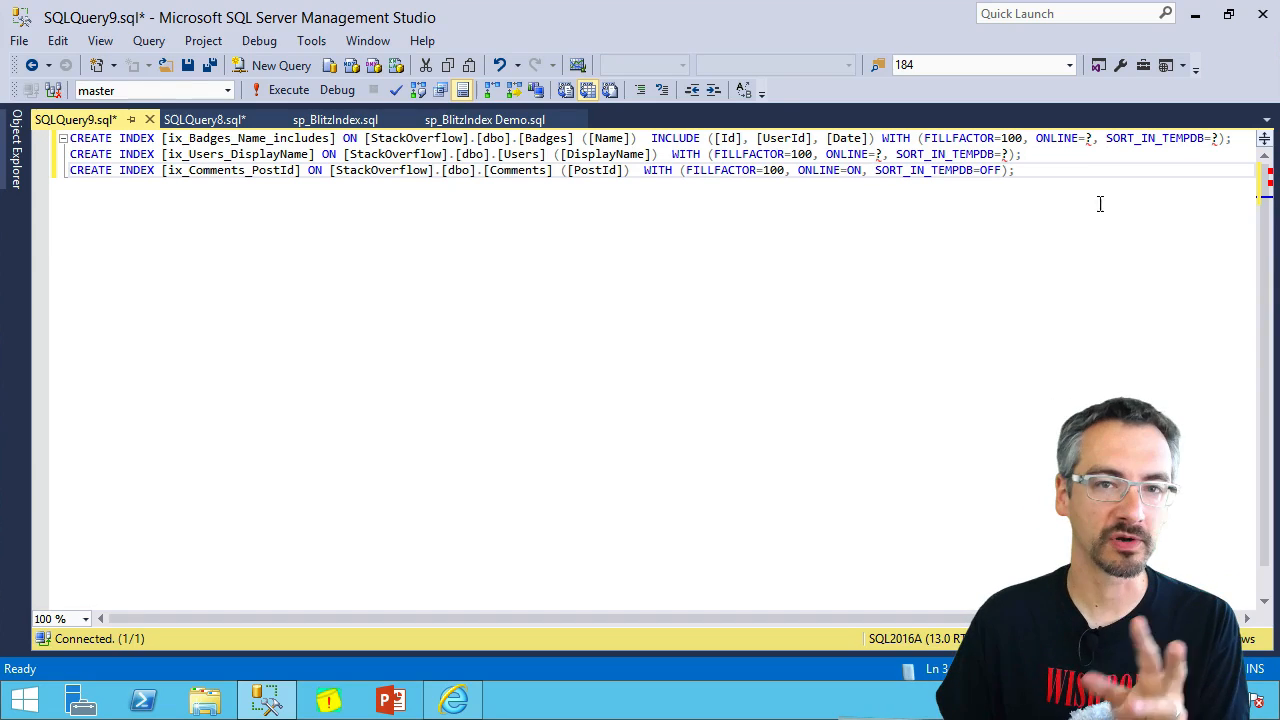
{"action": "left_click", "coordinate": [484, 119]}
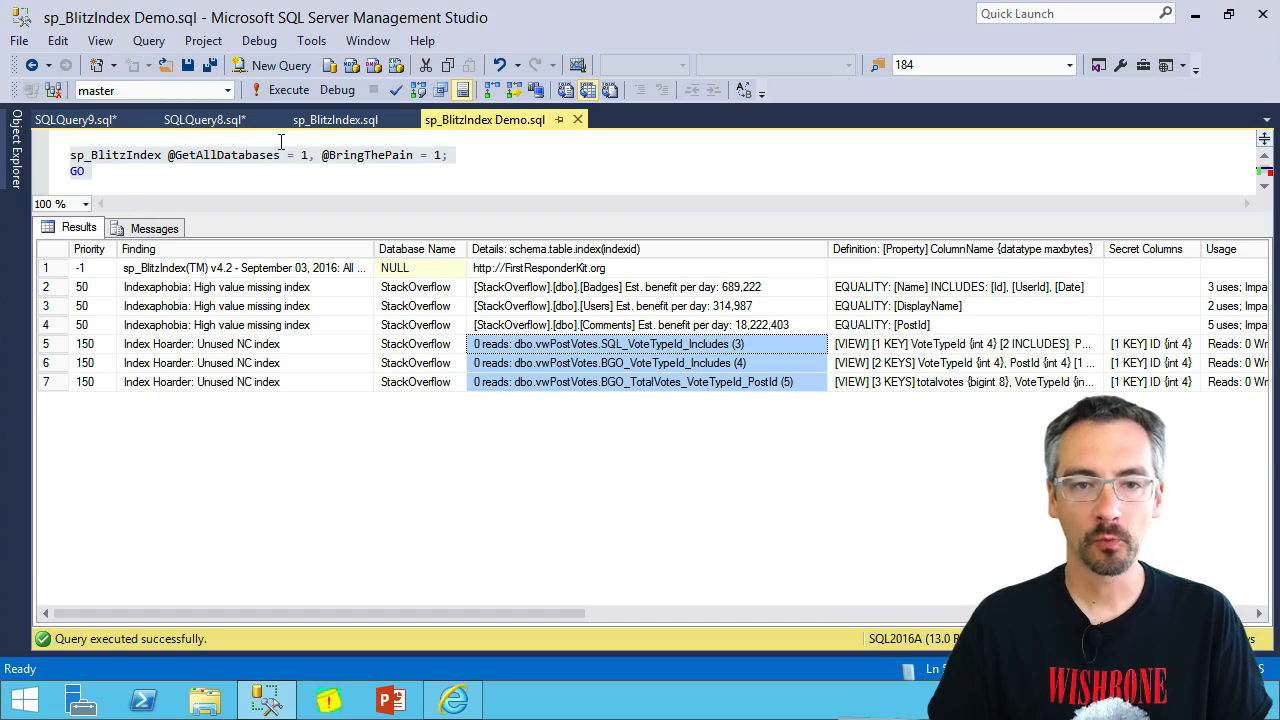
{"action": "left_click", "coordinate": [227, 90]}
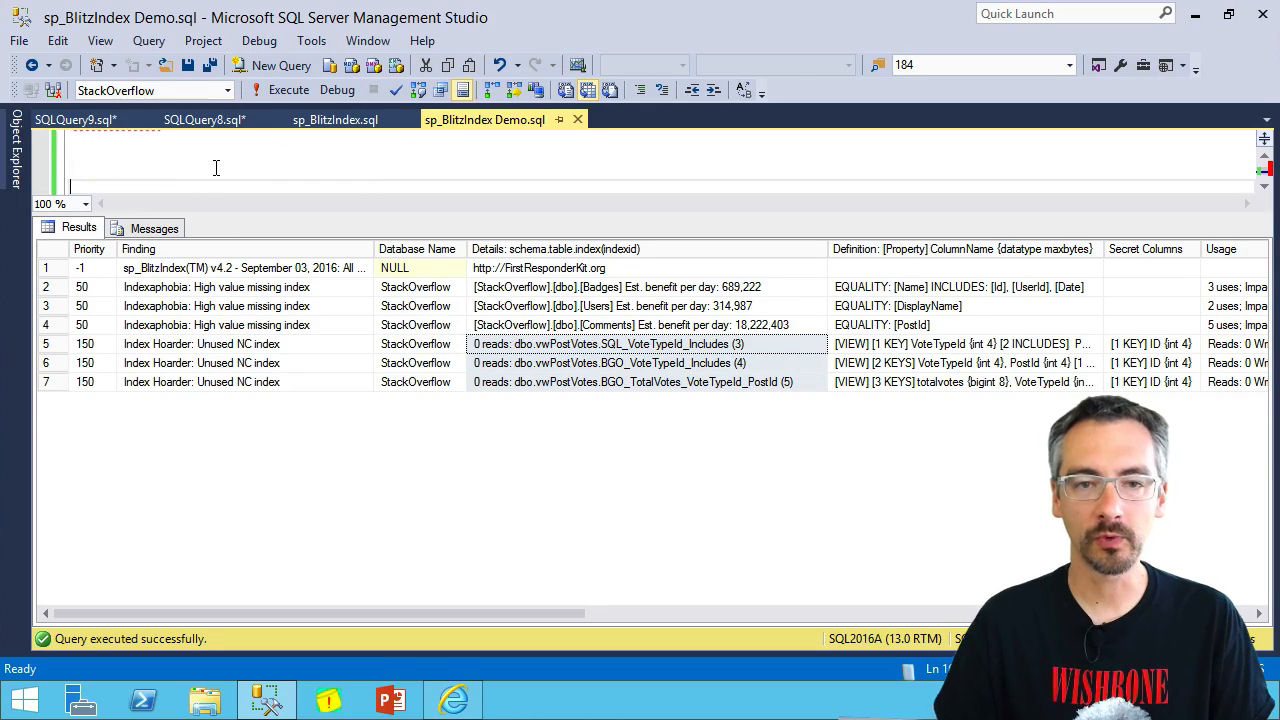
{"action": "type", "text": "sp_BlitzIndex @Mode = 4;"}
{"action": "type", "text": "GO"}
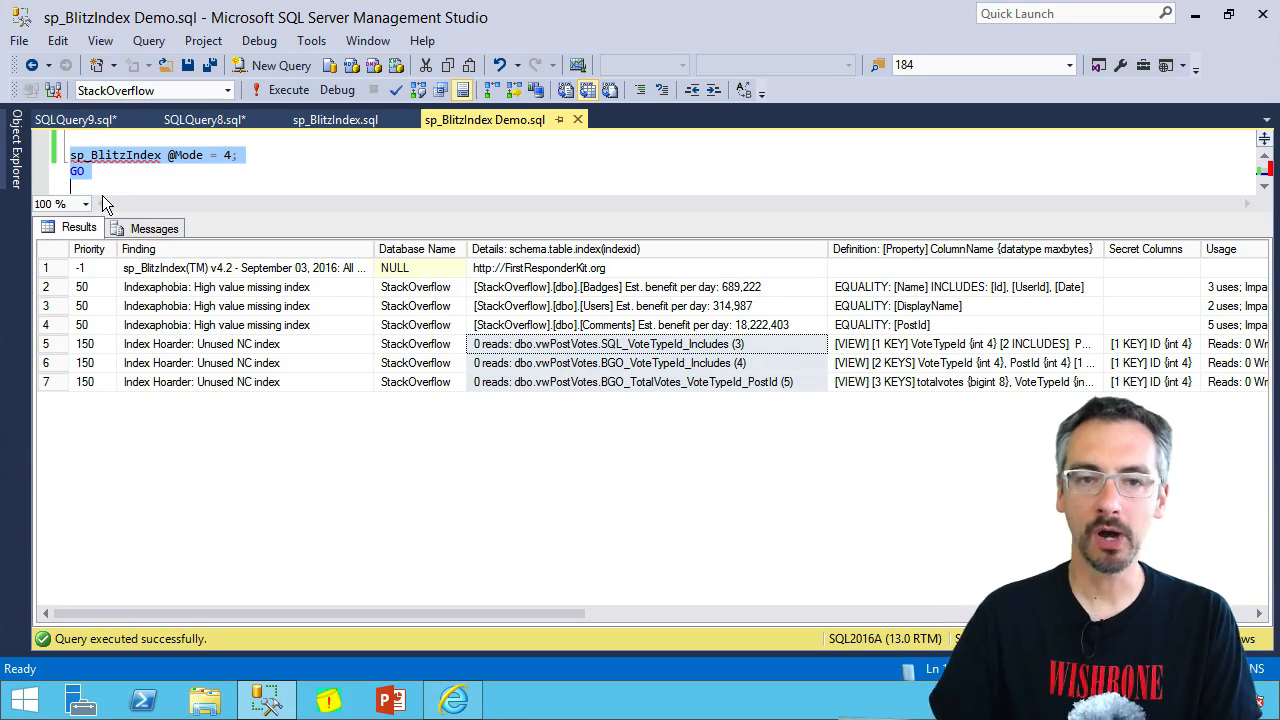
{"action": "left_click", "coordinate": [288, 89]}
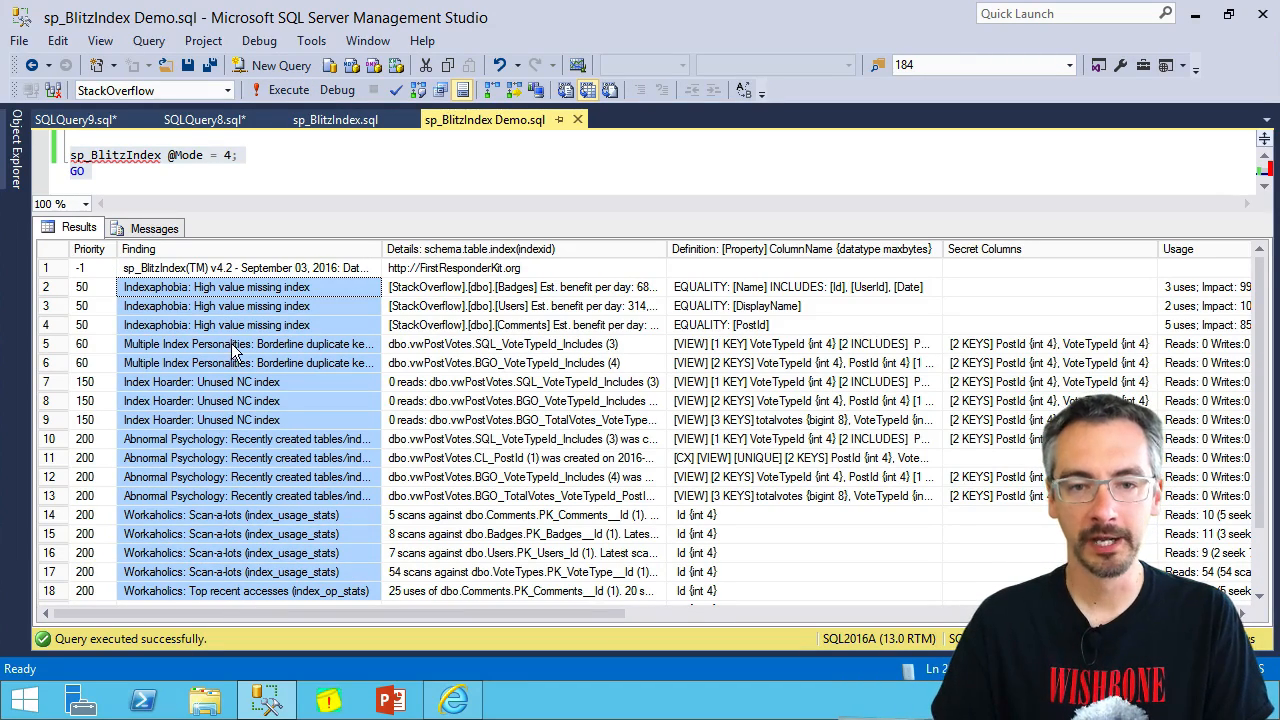
Highlight the borderline duplicate and recently created index findings in the mode 4 results.
{"action": "left_click", "coordinate": [247, 343]}
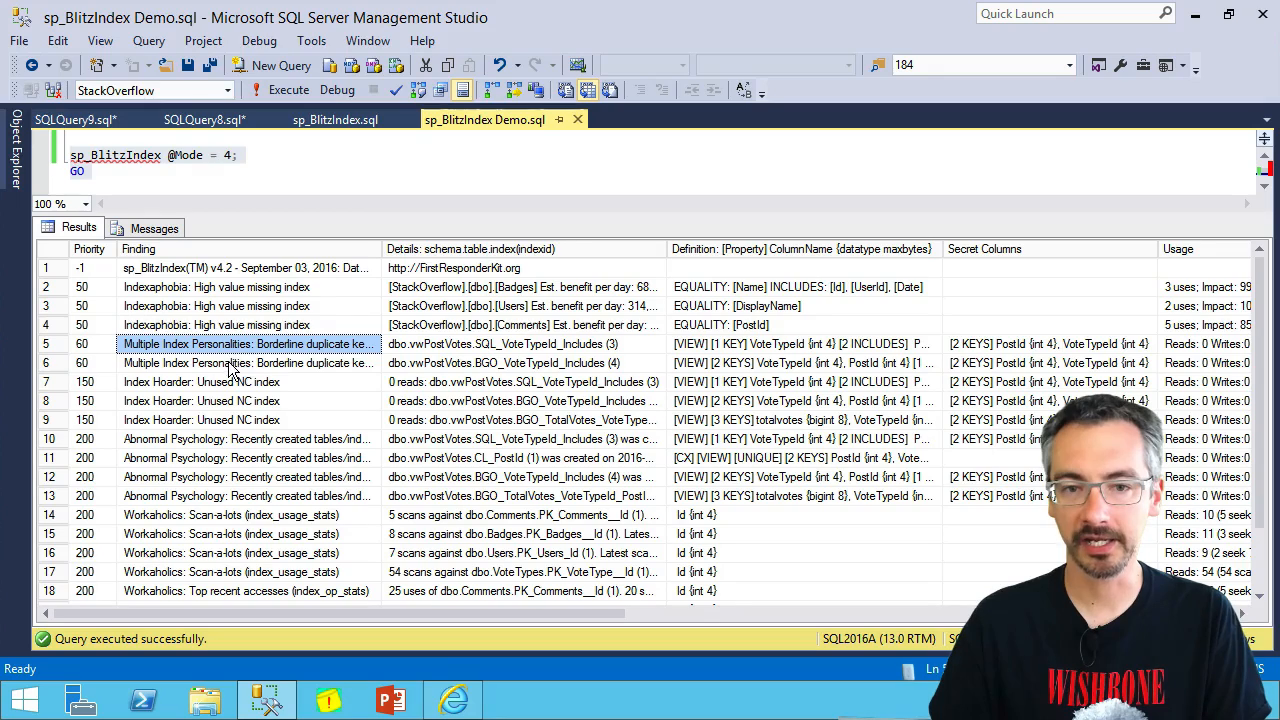
{"action": "left_click", "coordinate": [500, 362]}
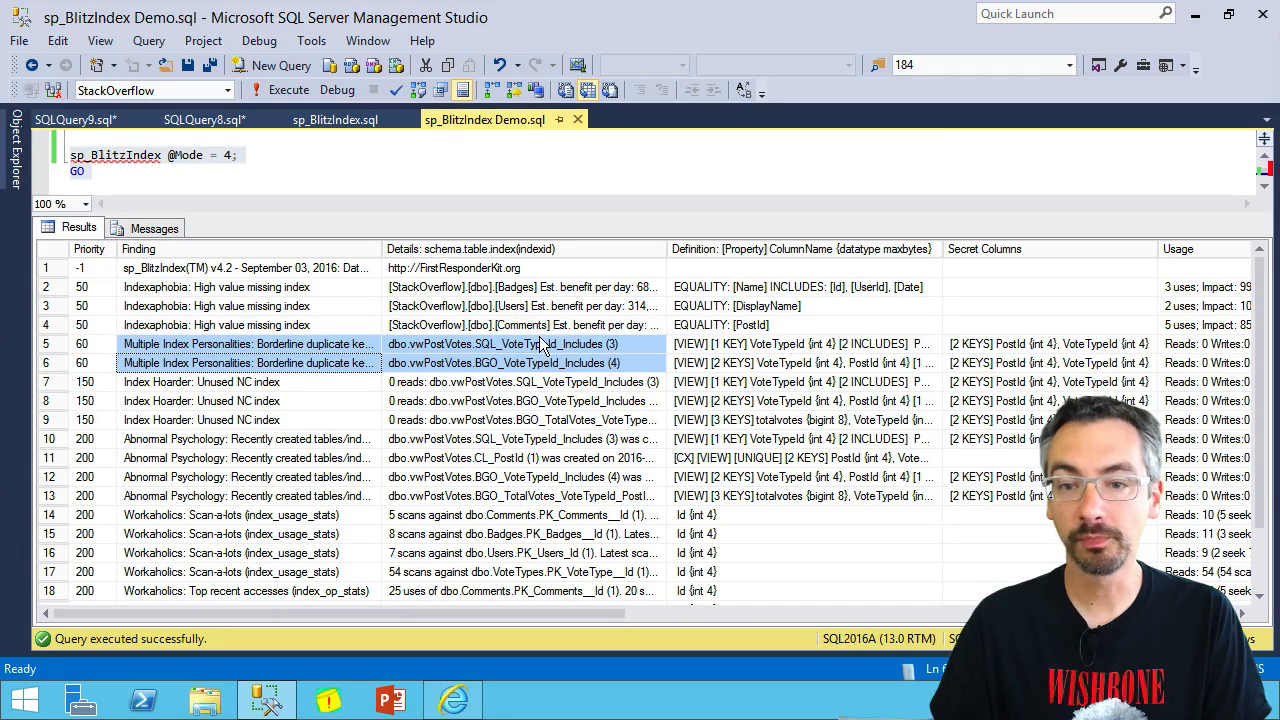
{"action": "mouse_move", "coordinate": [450, 363]}
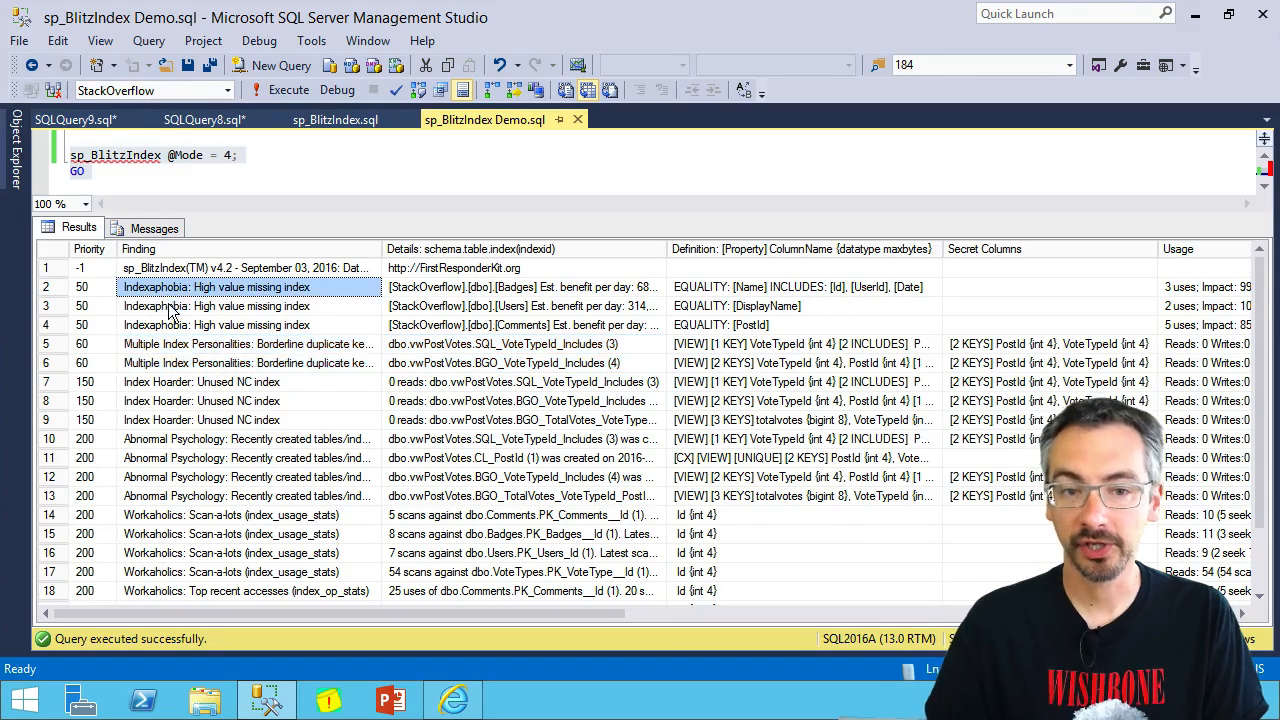
{"action": "left_click", "coordinate": [200, 324]}
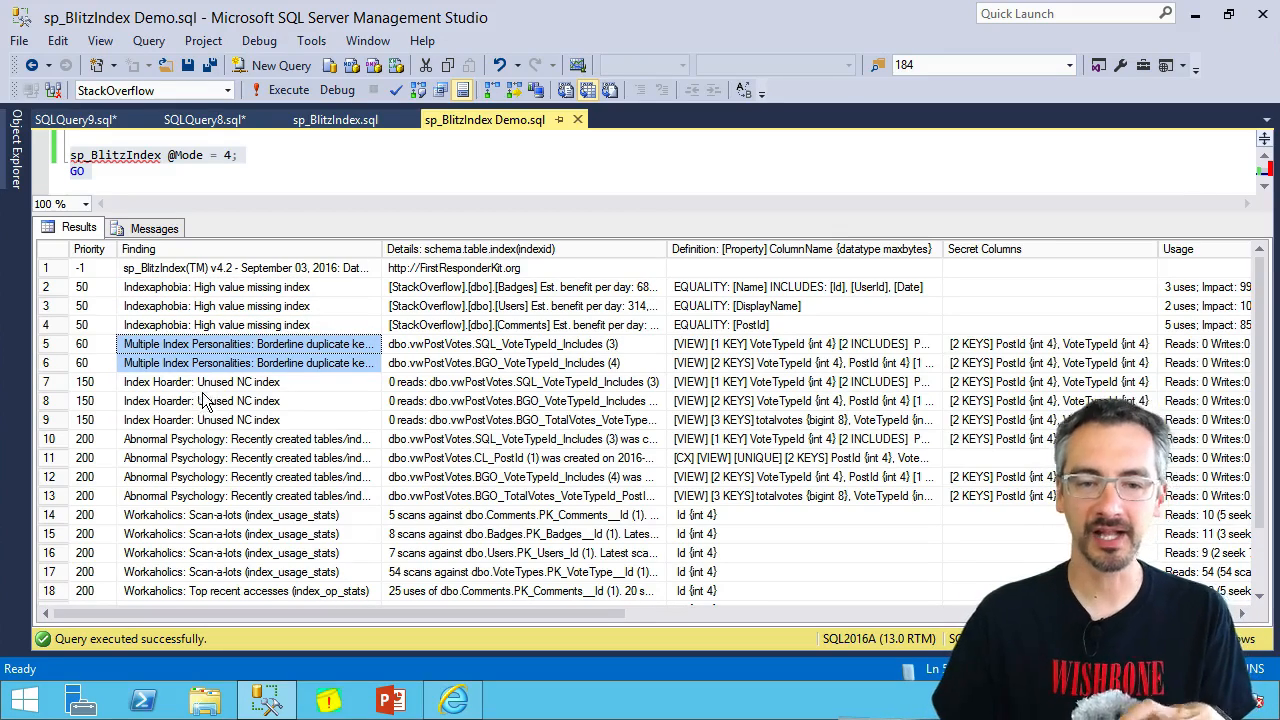
{"action": "left_click", "coordinate": [245, 457]}
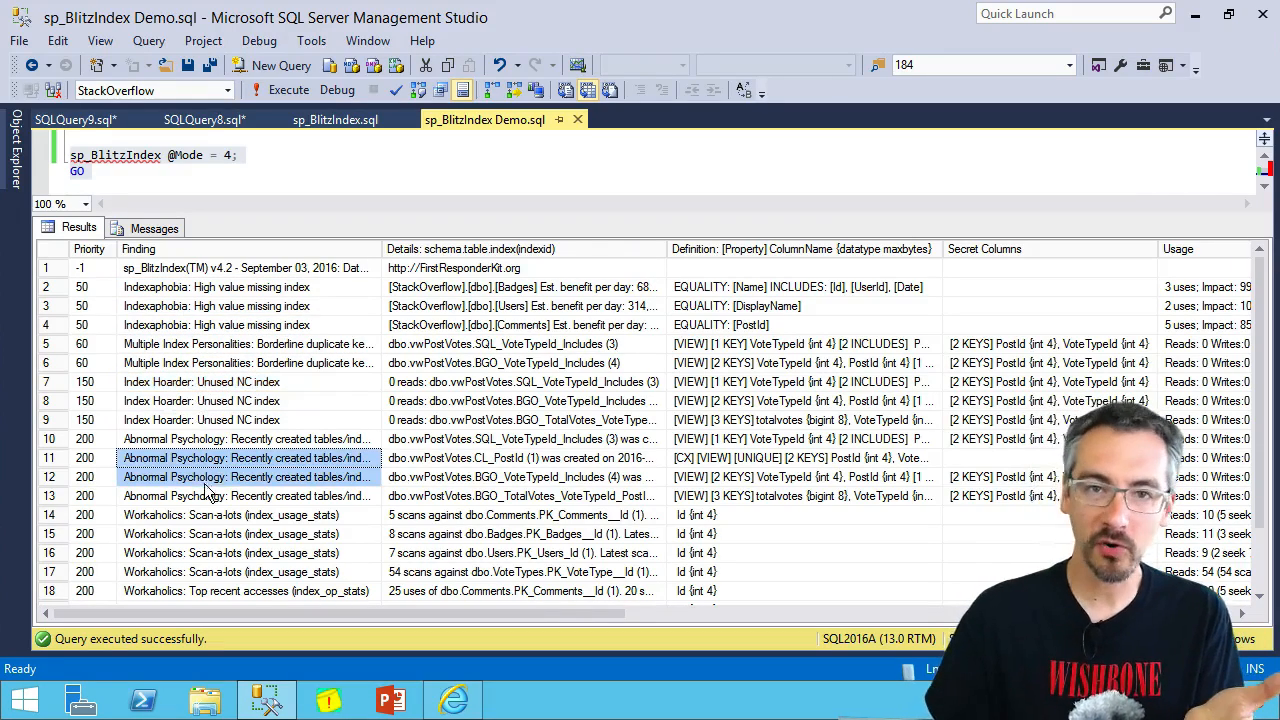
{"action": "left_click", "coordinate": [210, 553]}
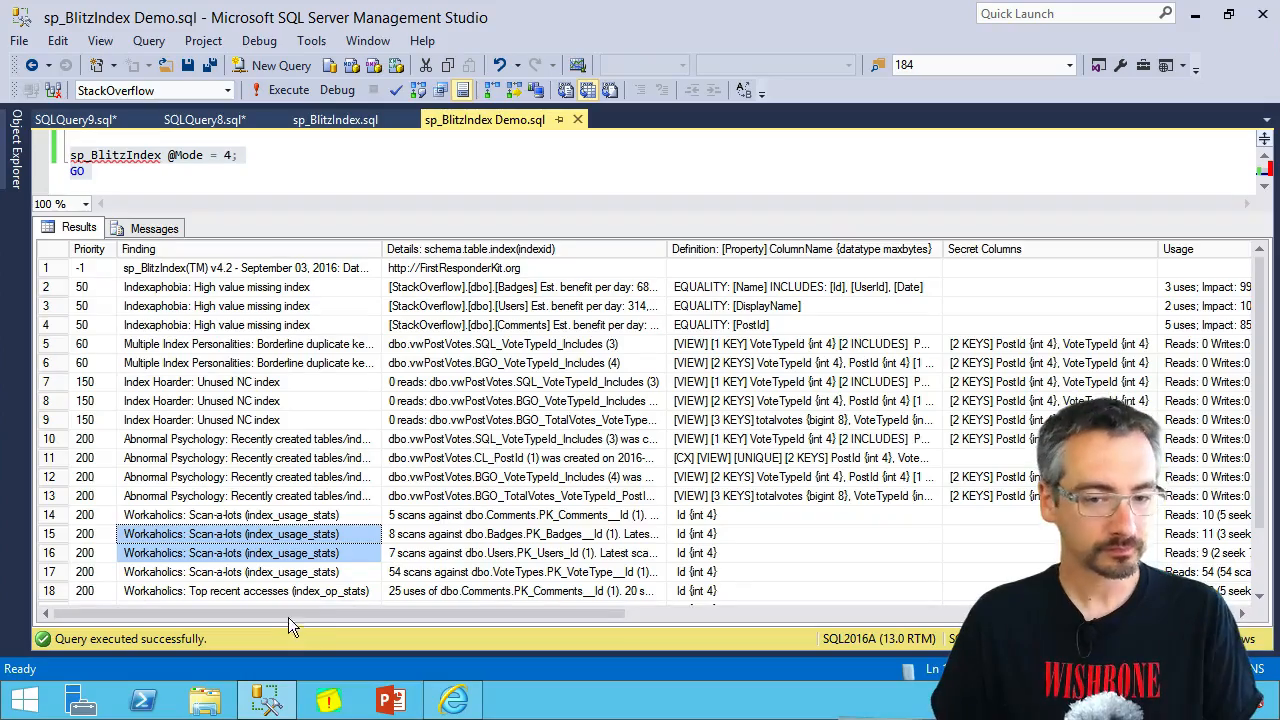
Scroll the results right to show the Size, More Info, URL and Create TSQL columns.
{"action": "scroll", "scroll_direction": "right", "scroll_amount": 3}
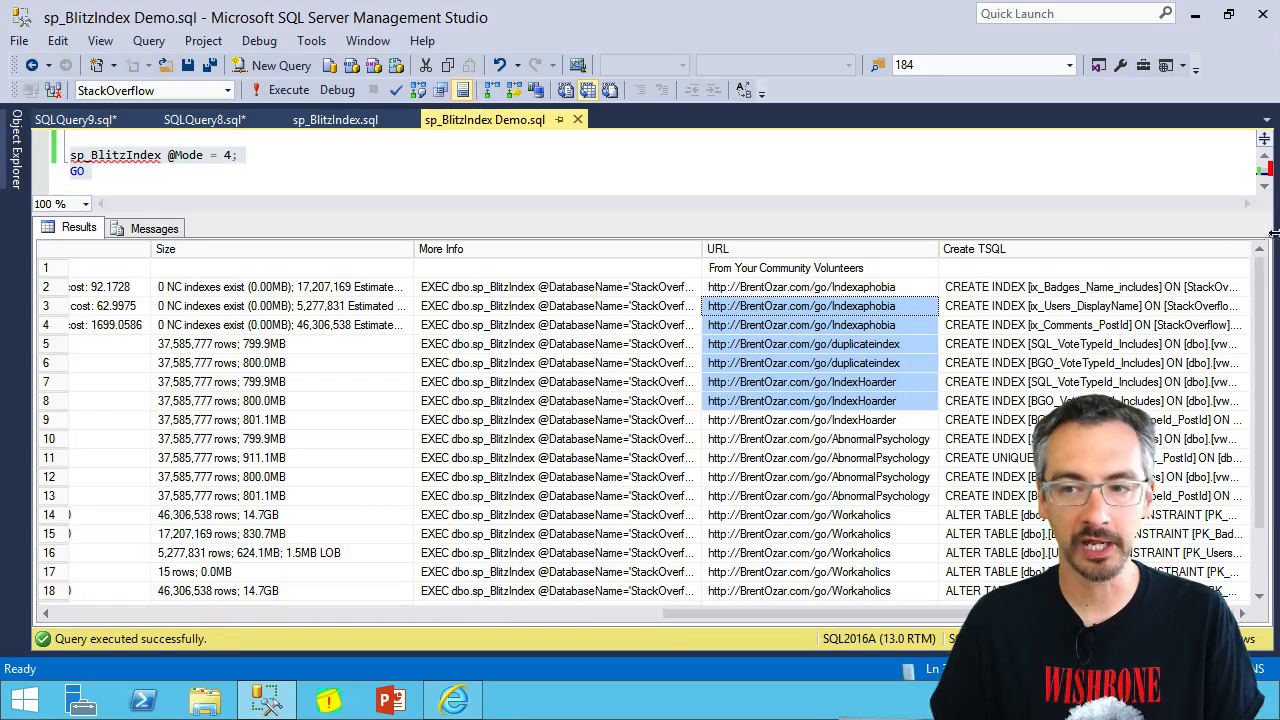
{"action": "mouse_move", "coordinate": [838, 492]}
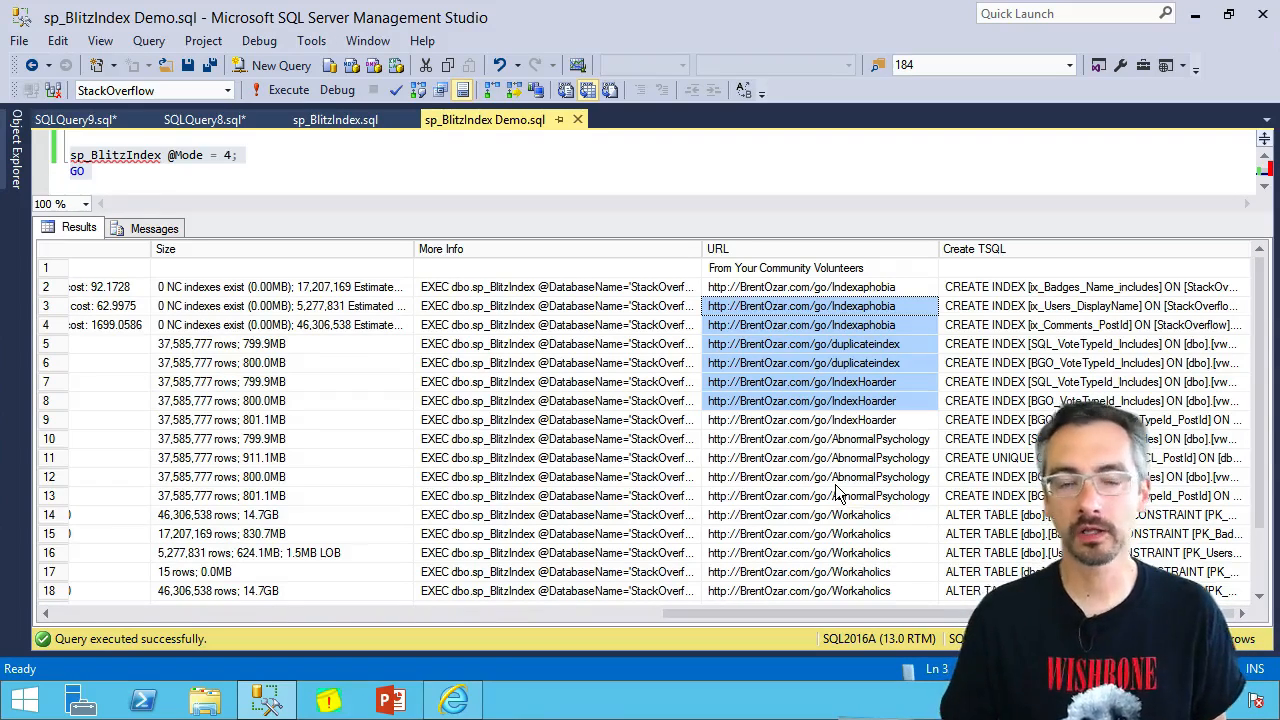